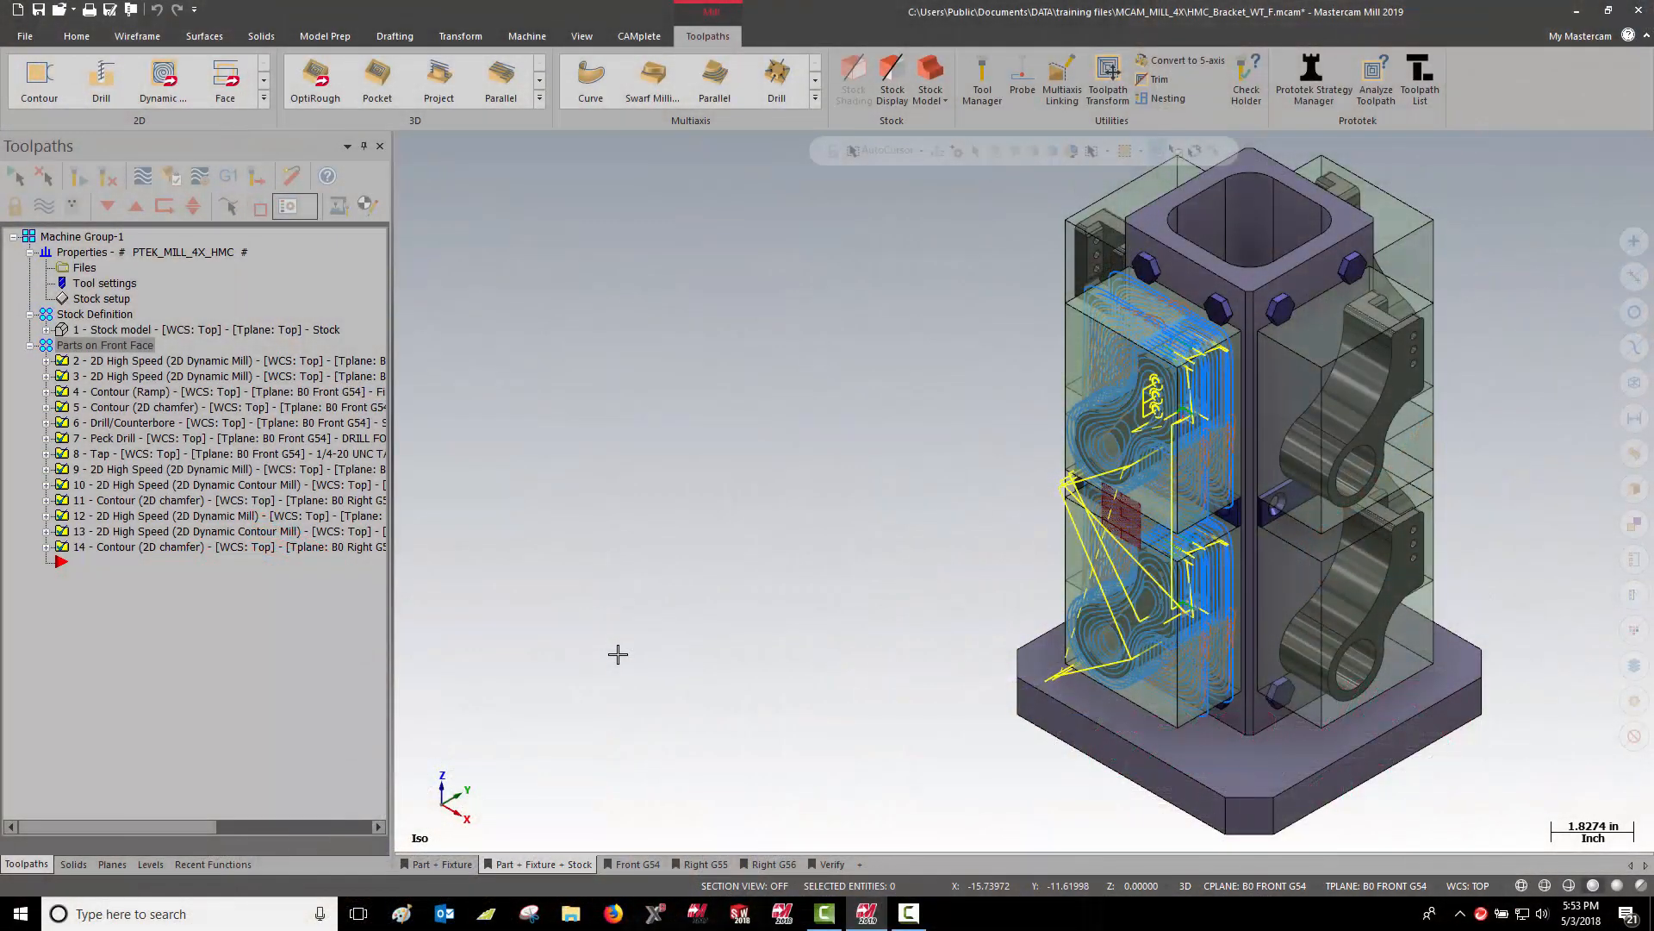
{"action": "mouse_move", "coordinate": [490, 815]}
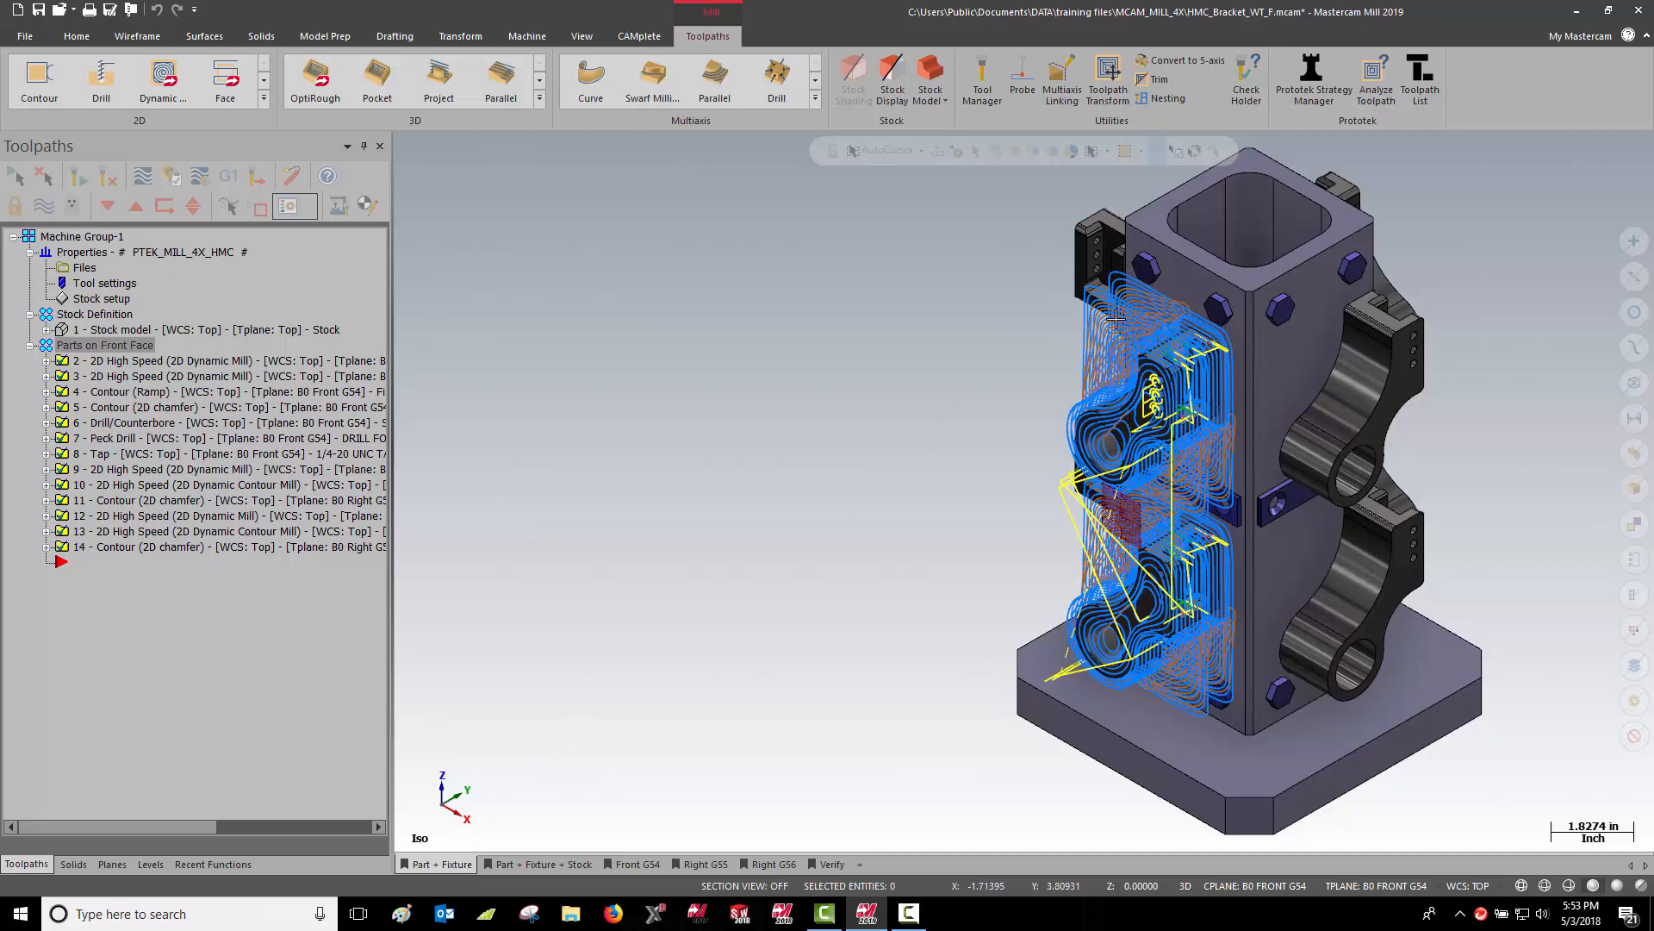
- Show the Prototek Toolpath List and sort its operations by the Work Offset column
{"action": "left_click", "coordinate": [1420, 80]}
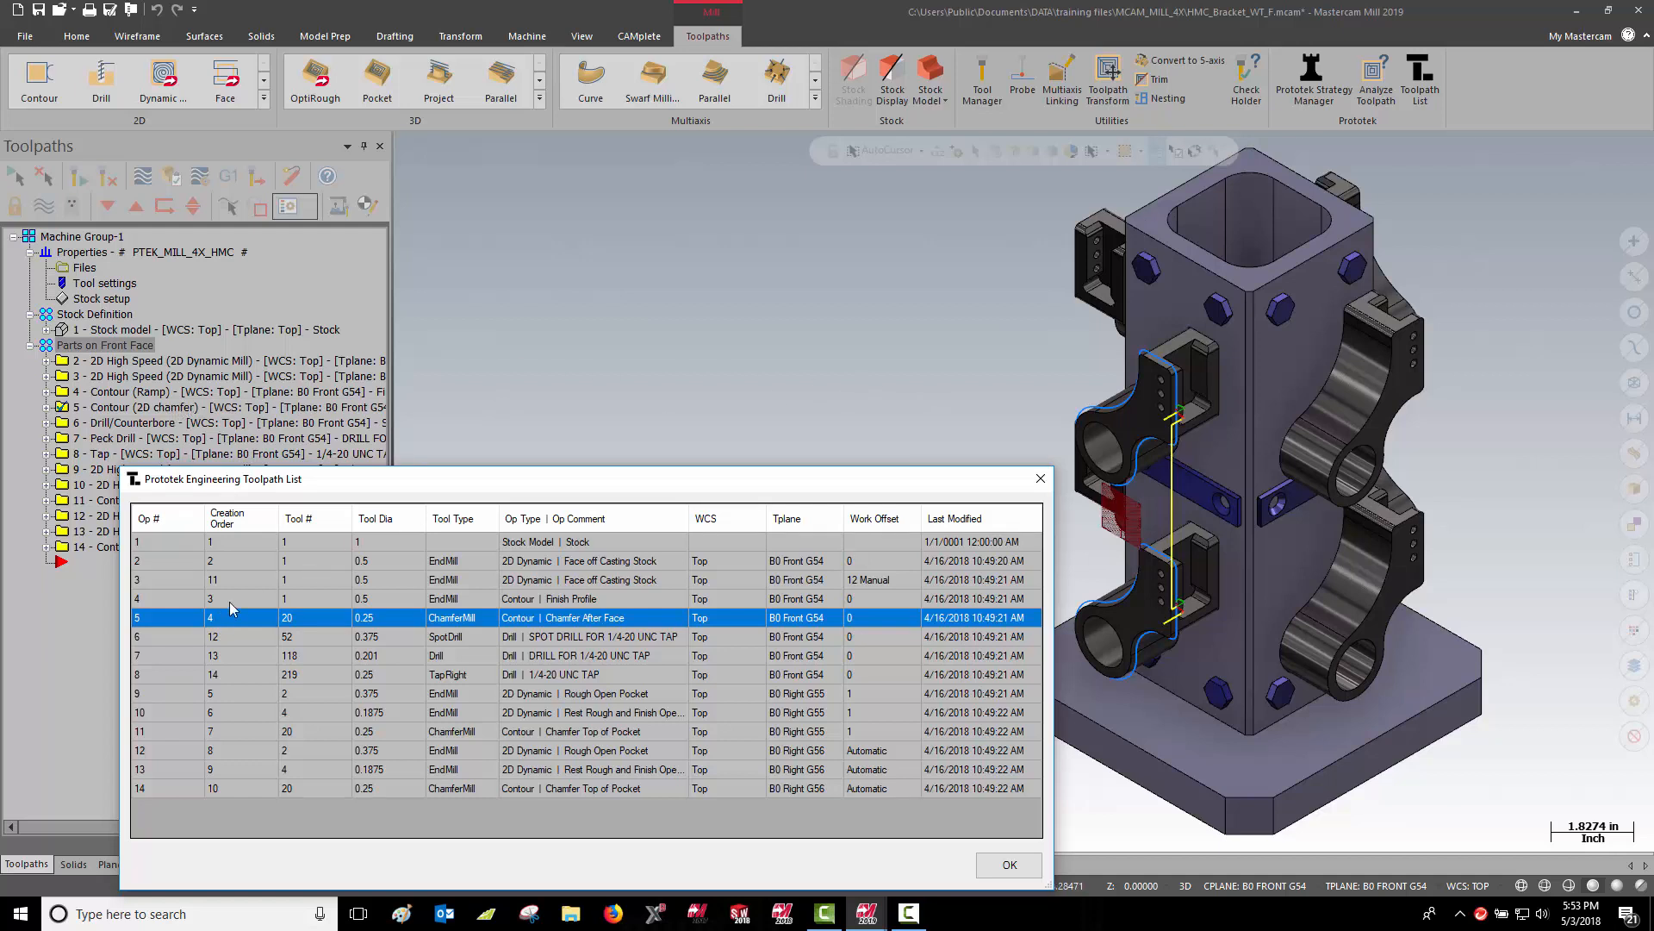
{"action": "mouse_move", "coordinate": [232, 570]}
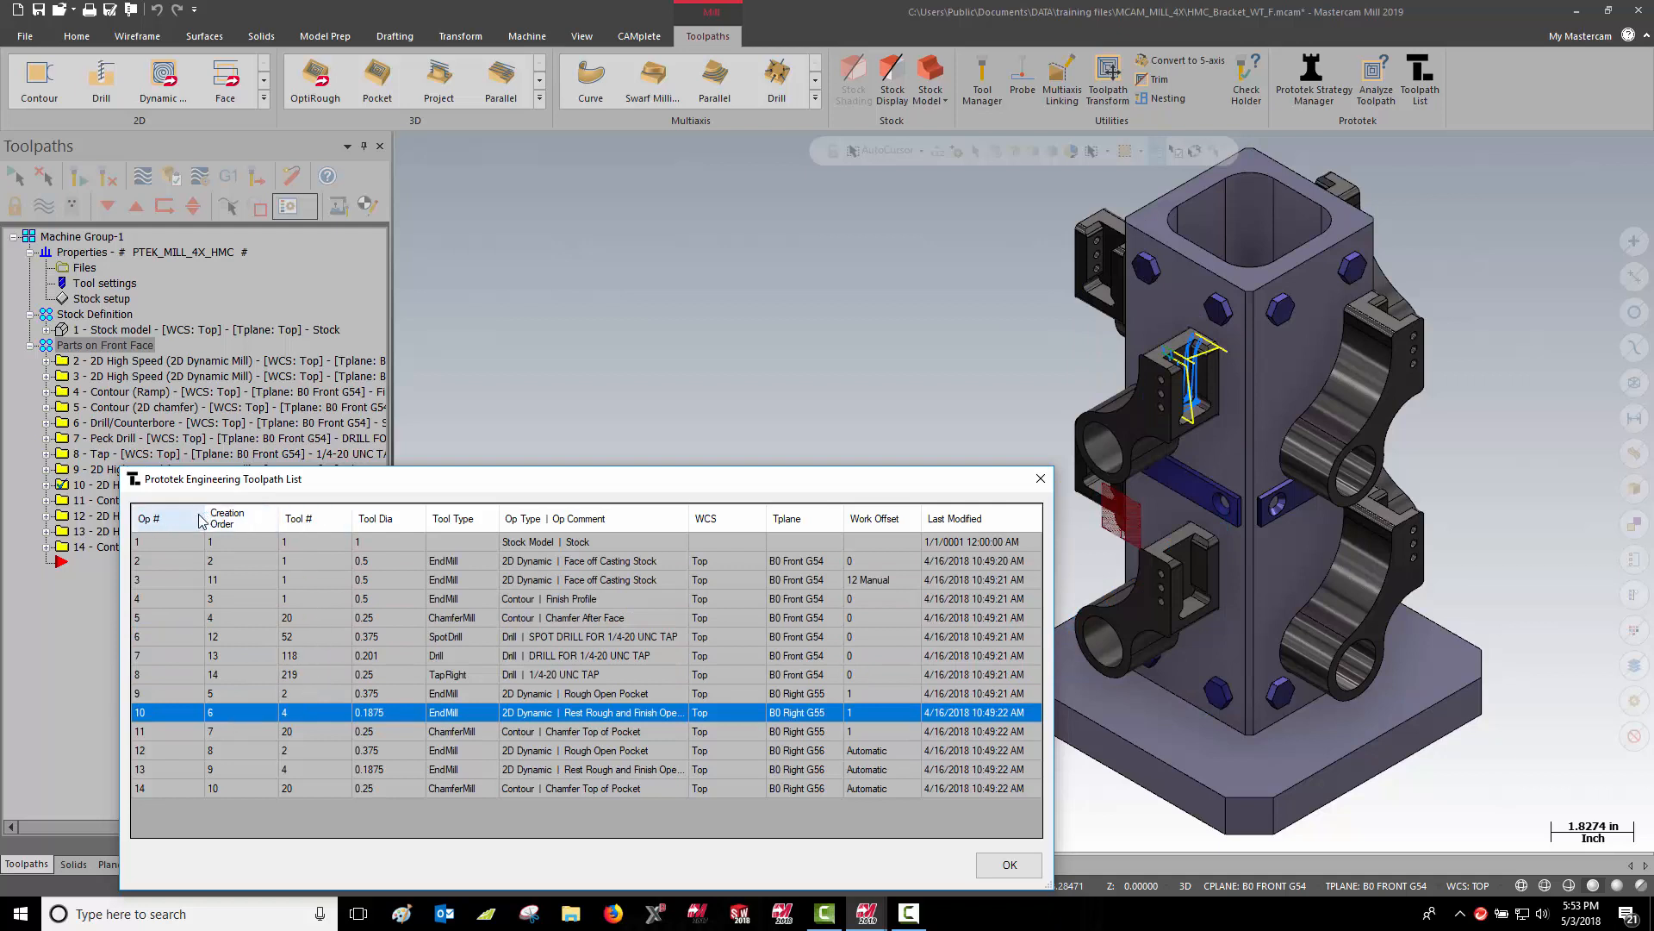
{"action": "mouse_move", "coordinate": [421, 519]}
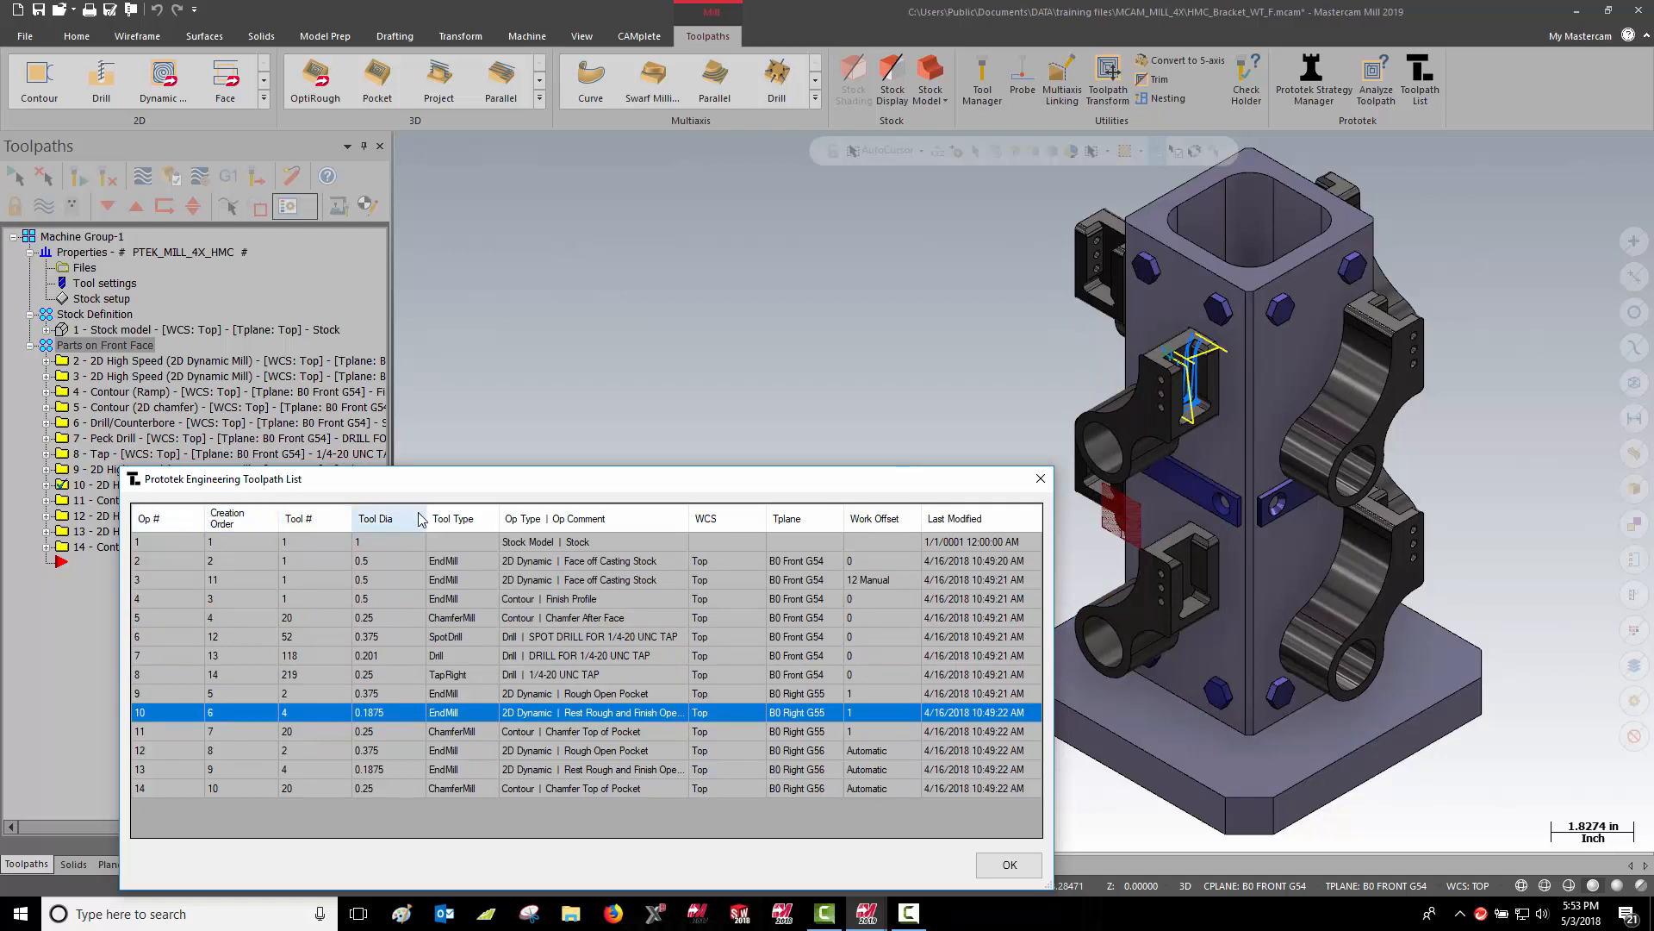
{"action": "left_click", "coordinate": [874, 519]}
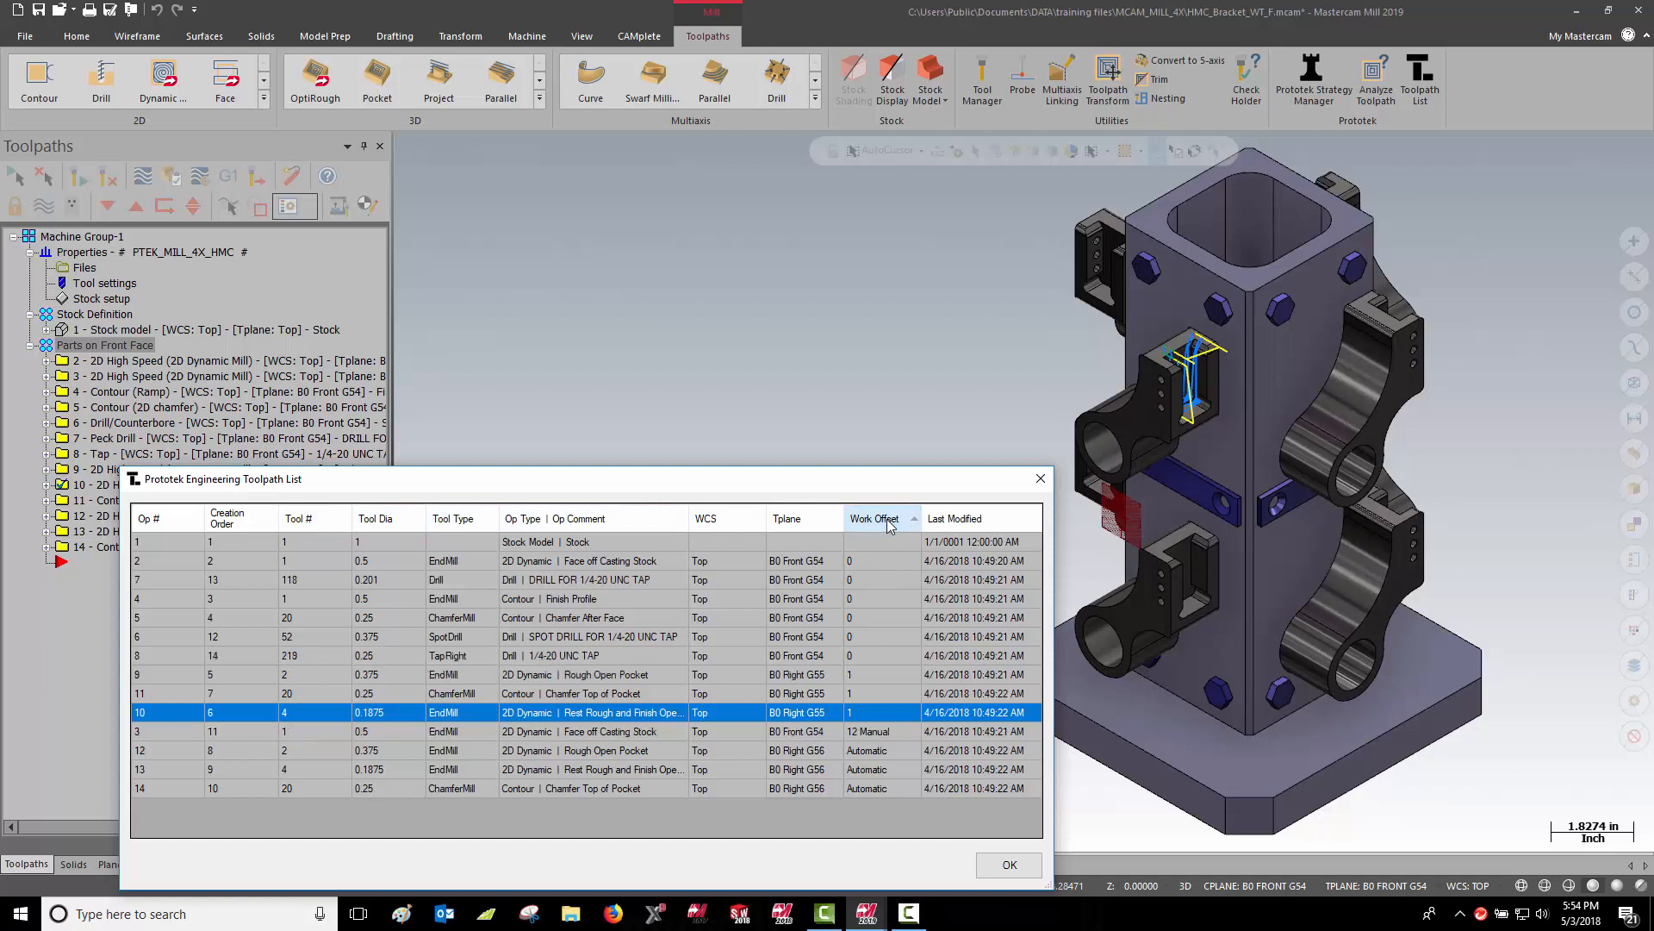
- Display Op 3, the 2D Dynamic face-off casting stock toolpath with the 12 Manual offset
{"action": "left_click", "coordinate": [874, 519]}
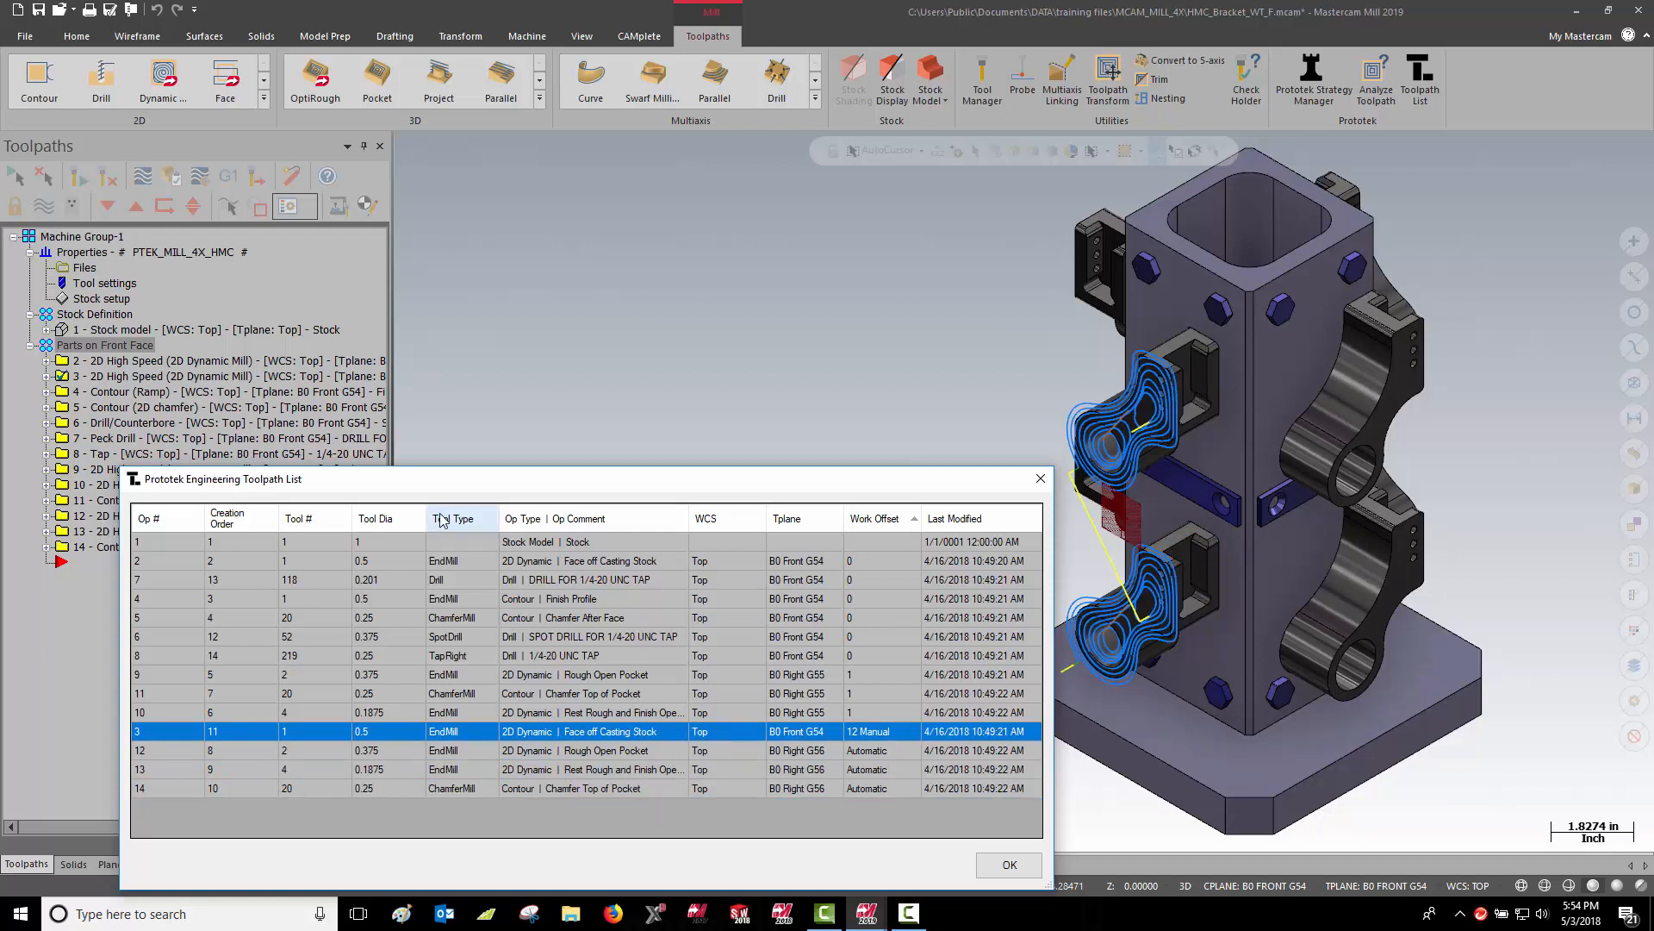
- Sort by Tool Type and run Analyze Toolpath on the three ChamferMill operations
{"action": "left_click", "coordinate": [462, 519]}
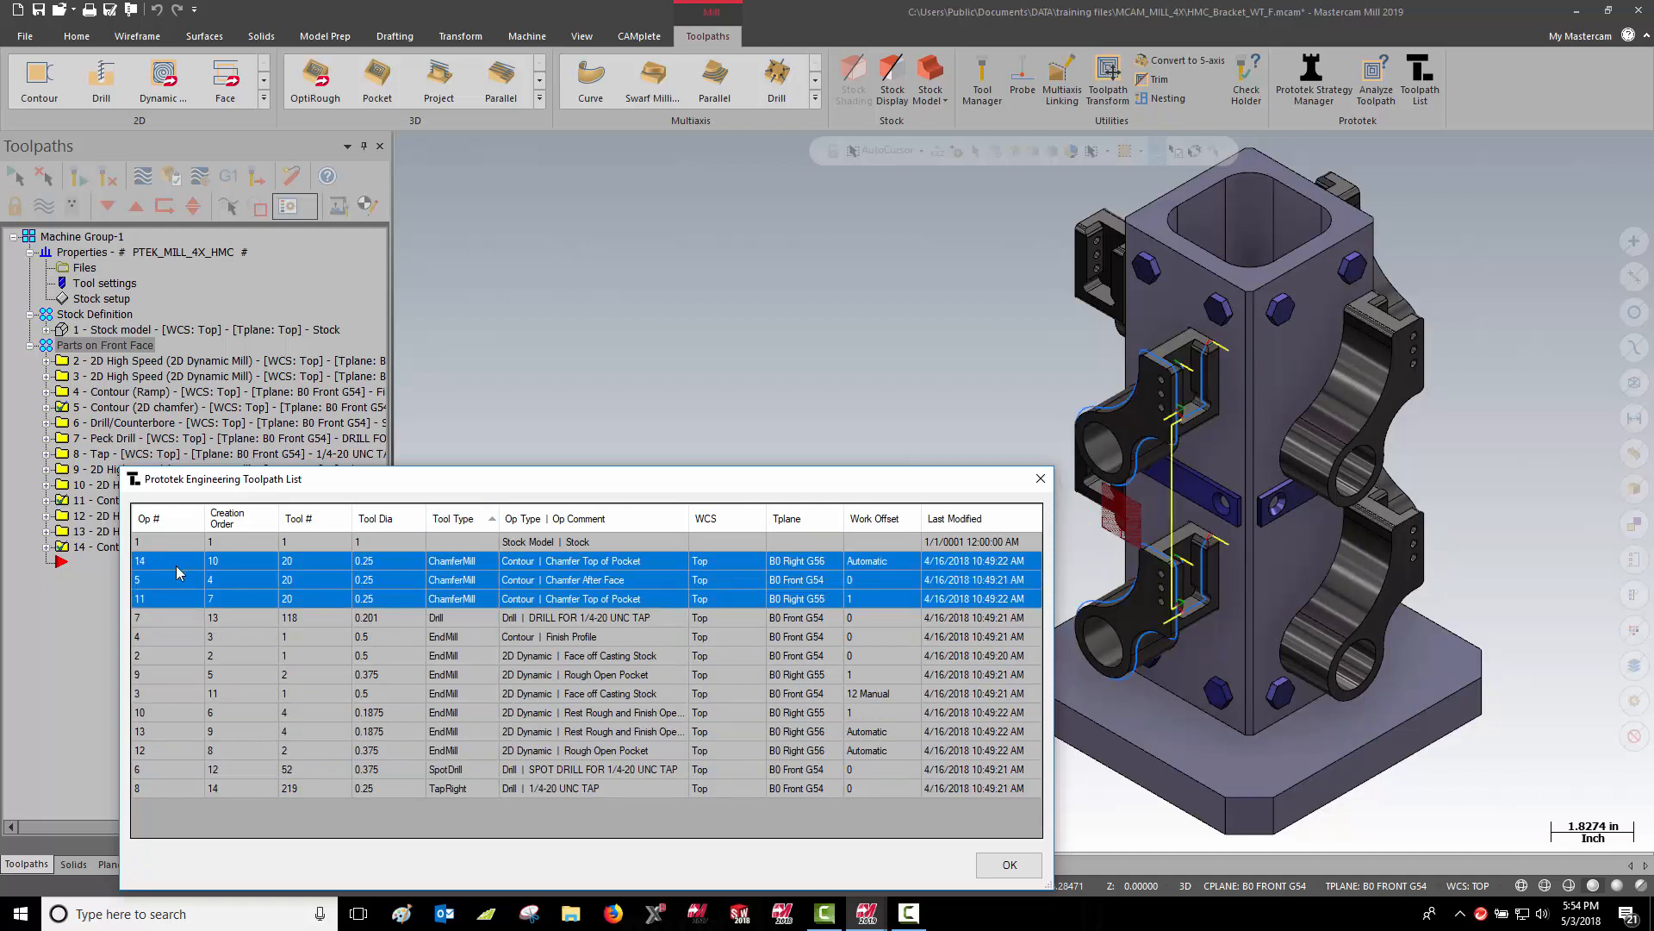
{"action": "mouse_move", "coordinate": [1375, 81]}
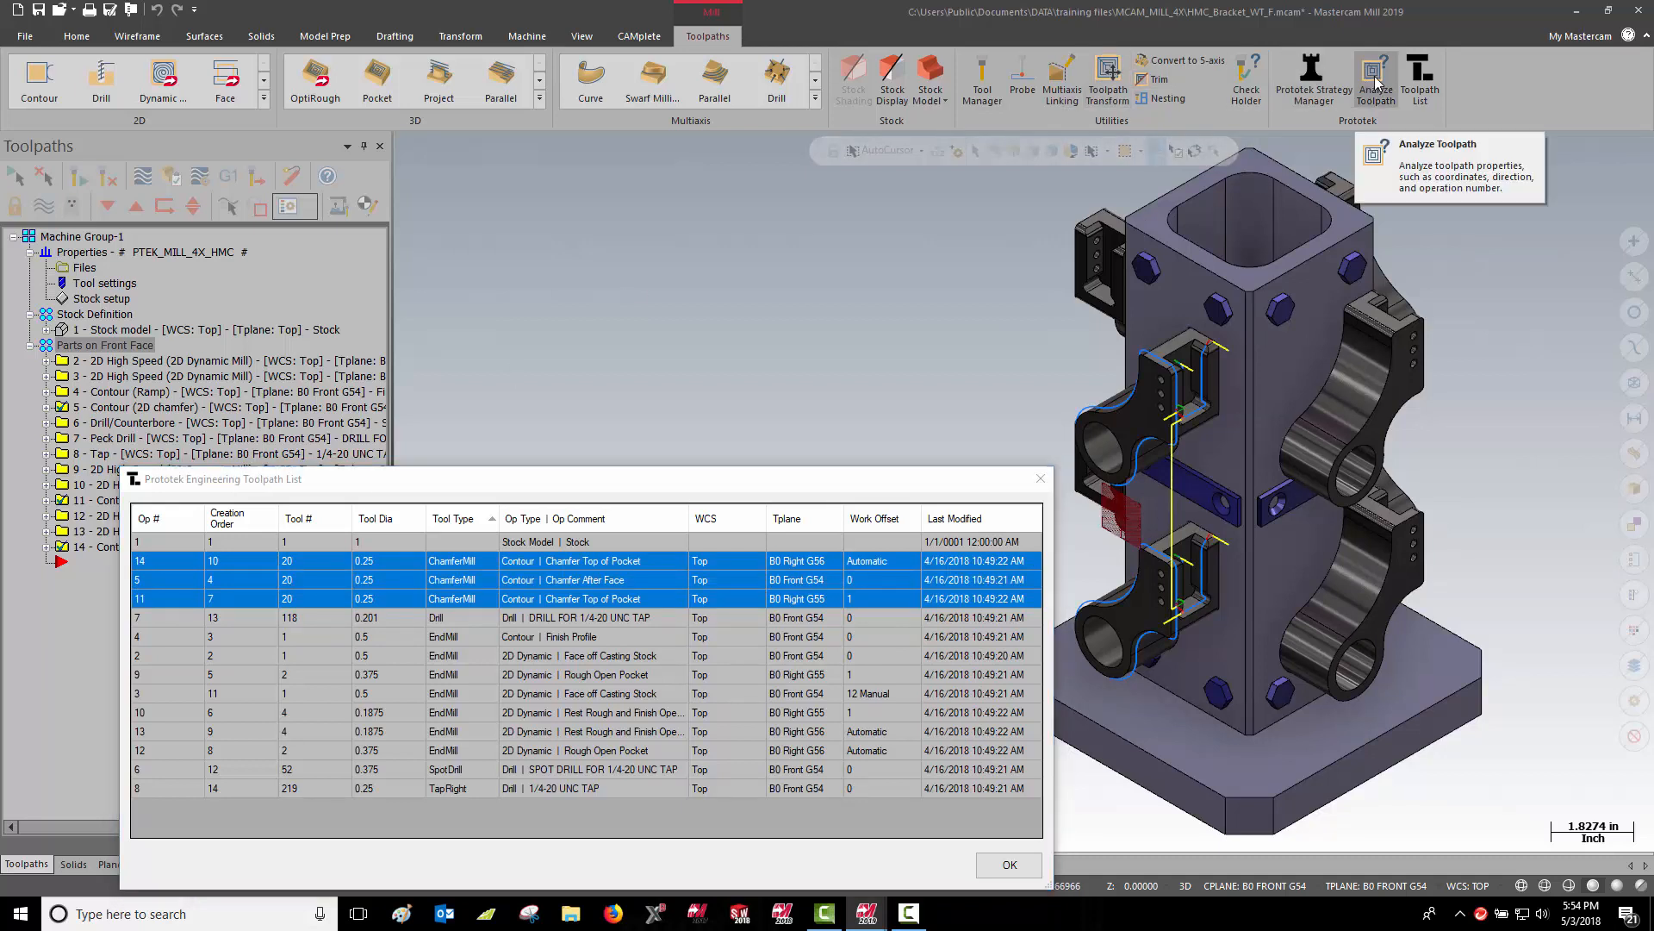
{"action": "left_click", "coordinate": [1375, 81]}
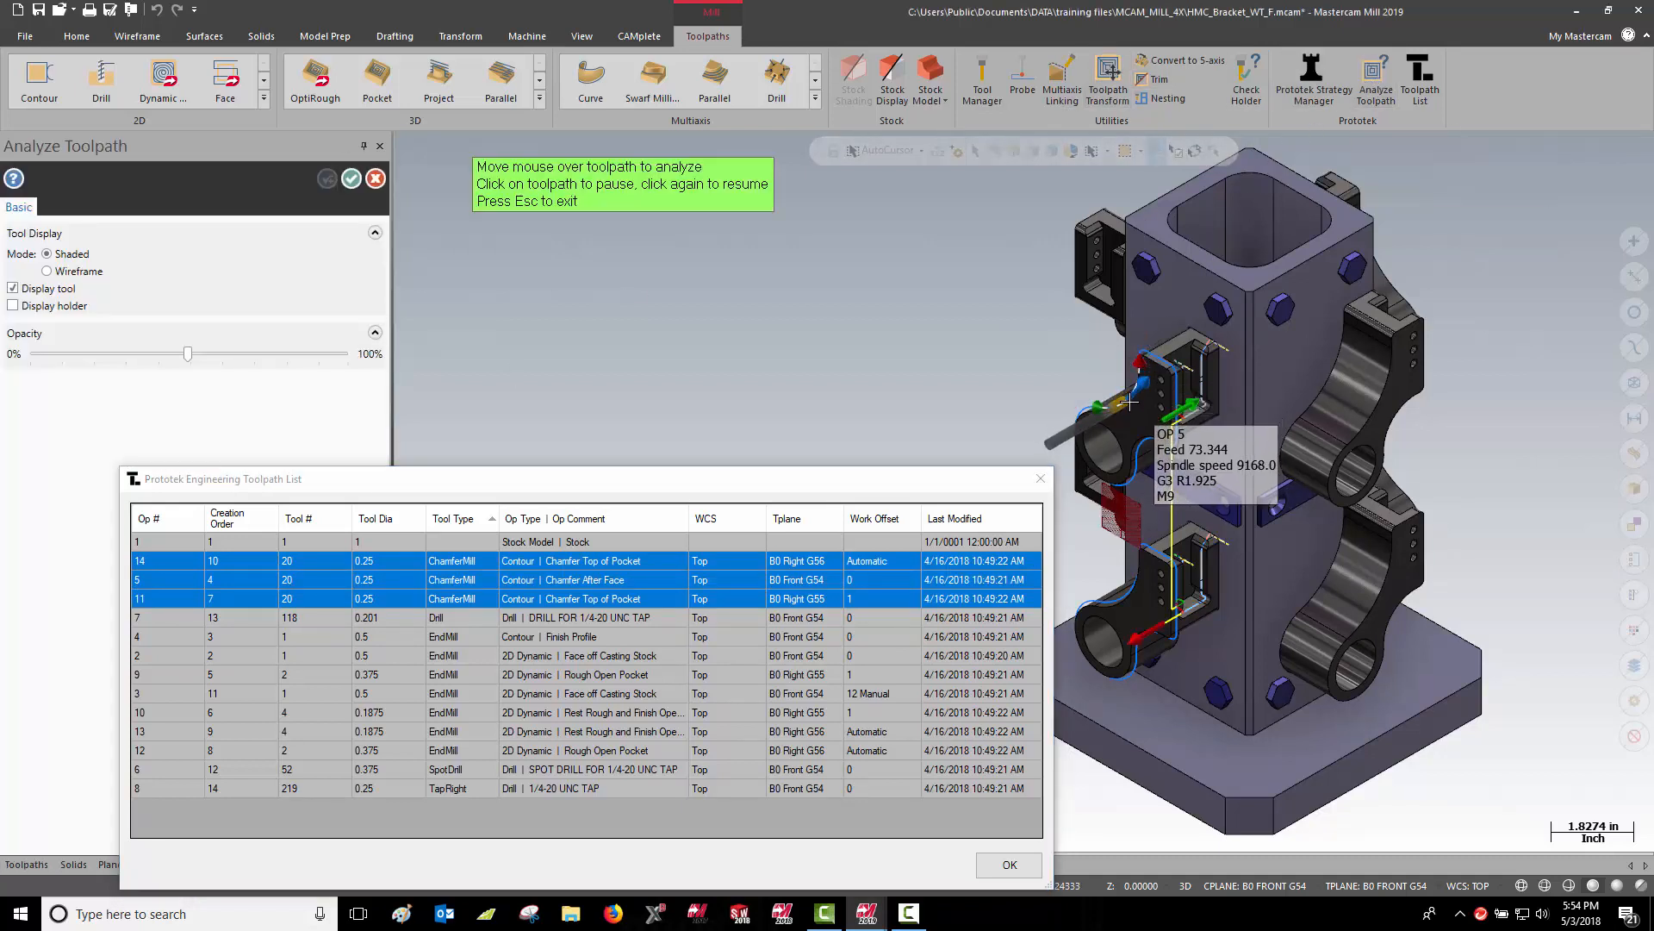
{"action": "mouse_move", "coordinate": [1153, 636]}
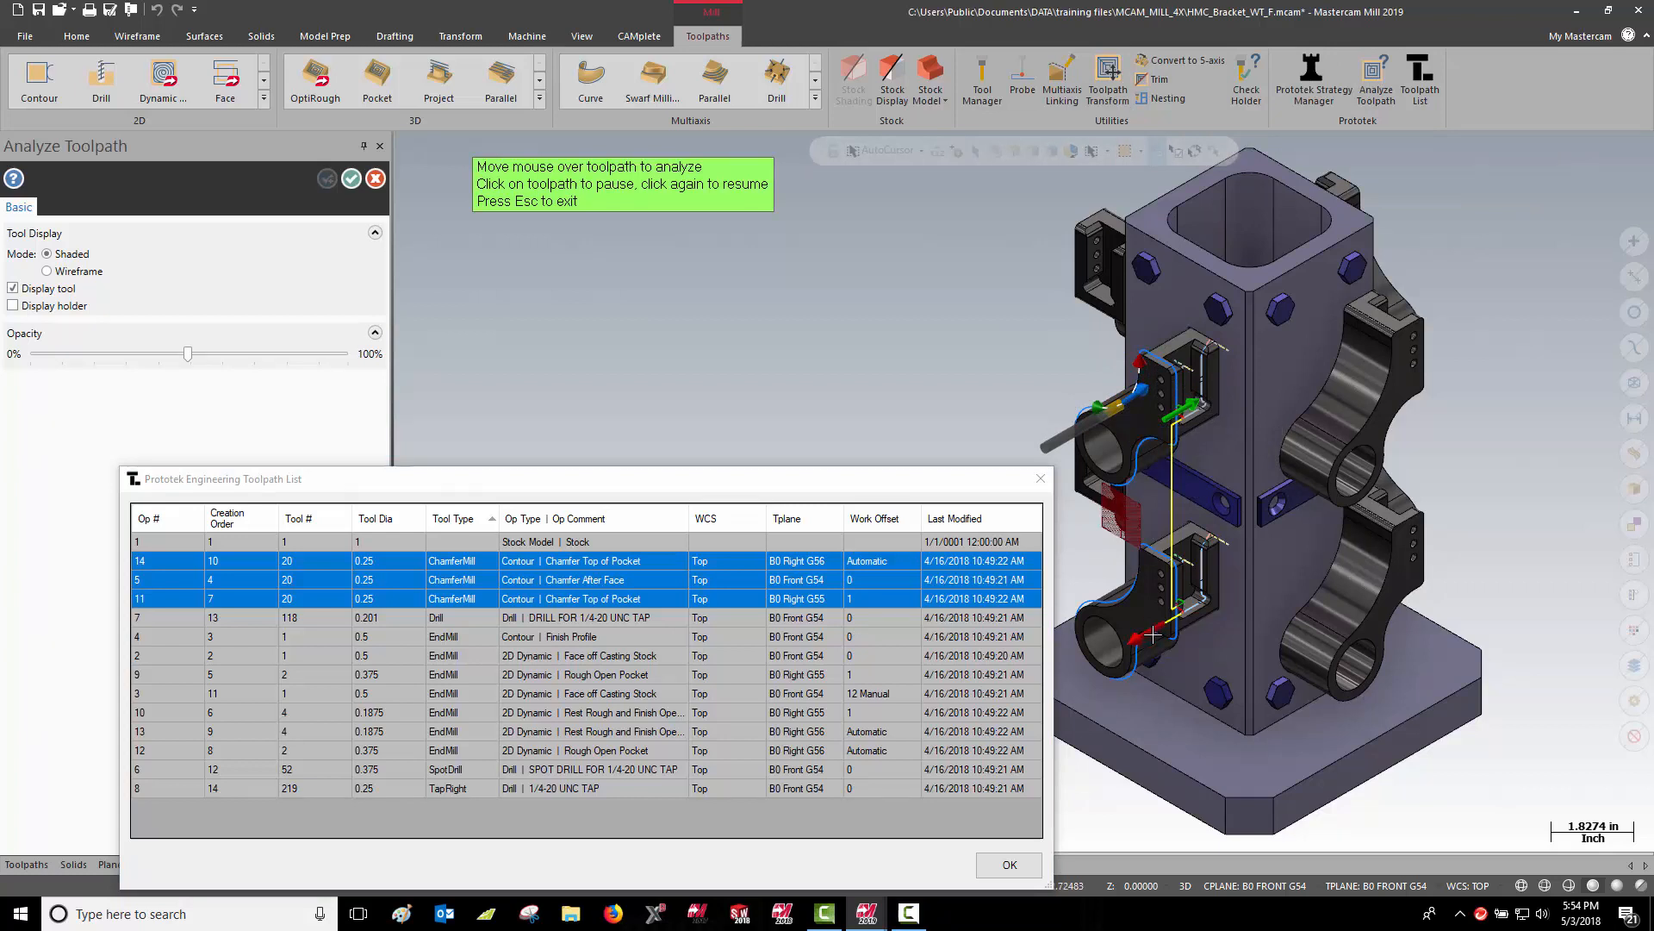